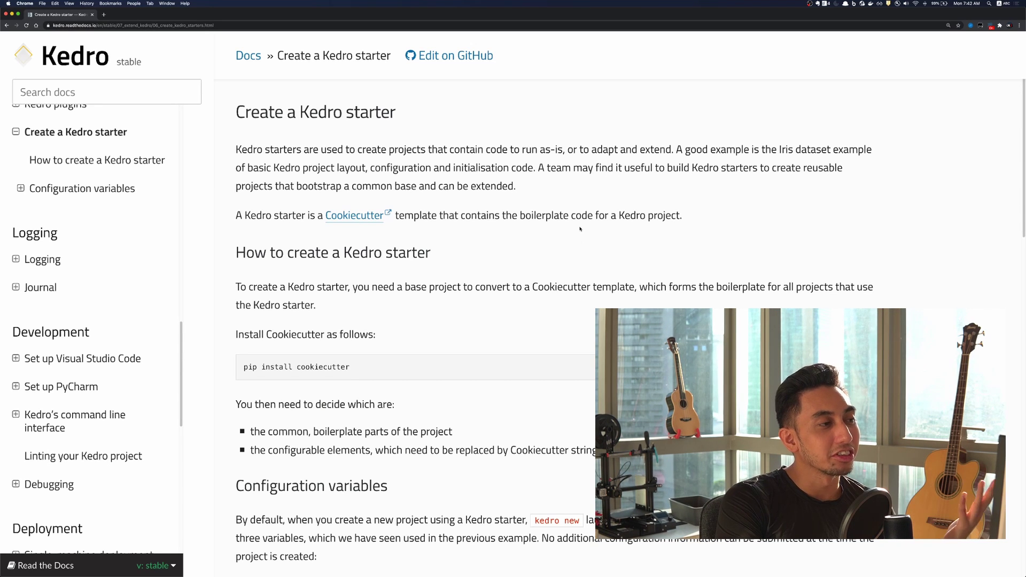
pyautogui.moveTo(442, 253)
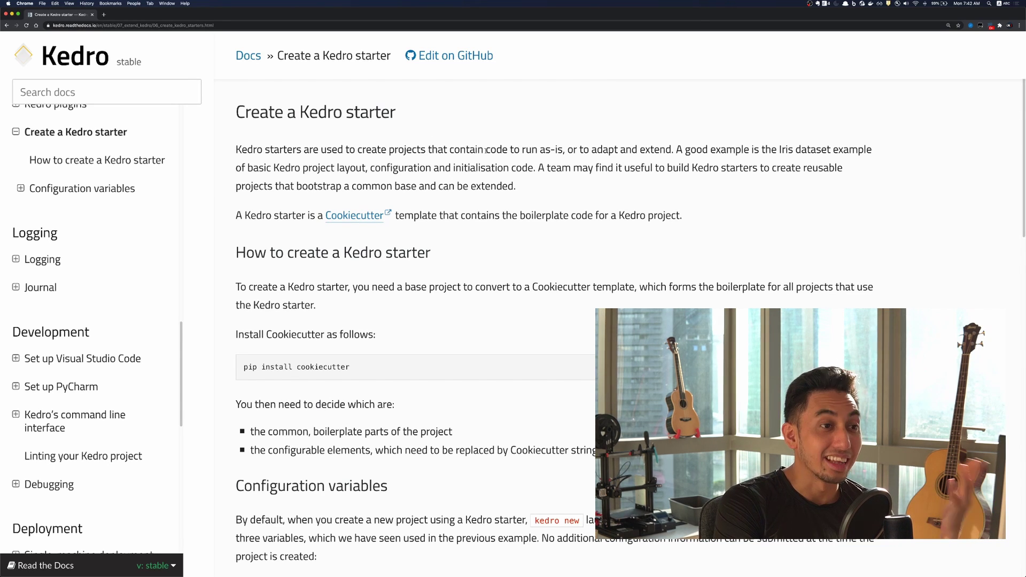
pyautogui.moveTo(626, 181)
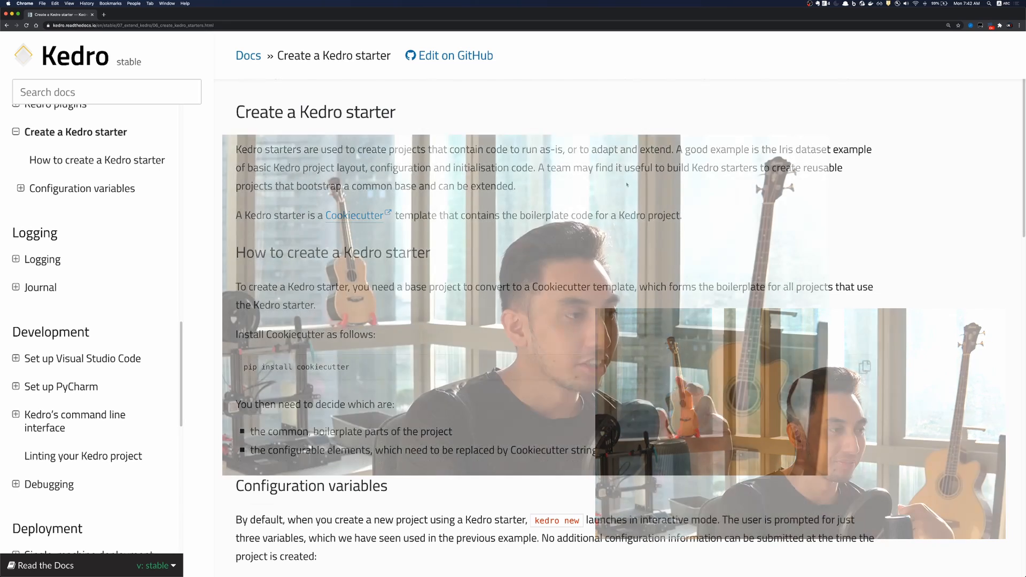
# - Run kedro new to create cookie-cutter-demo, keeping the default repo and package names
pyautogui.scroll(-3)
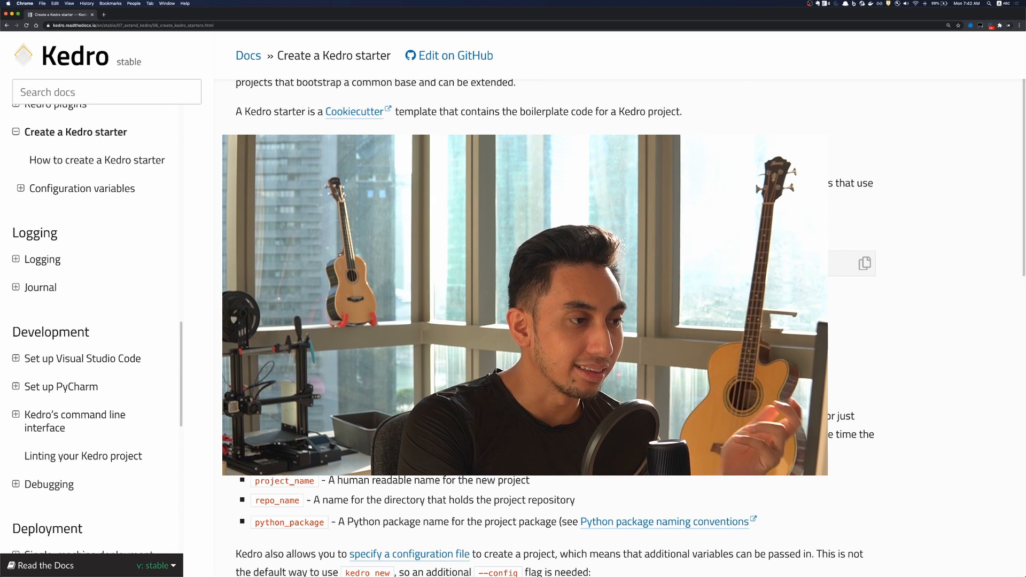
pyautogui.scroll(-3)
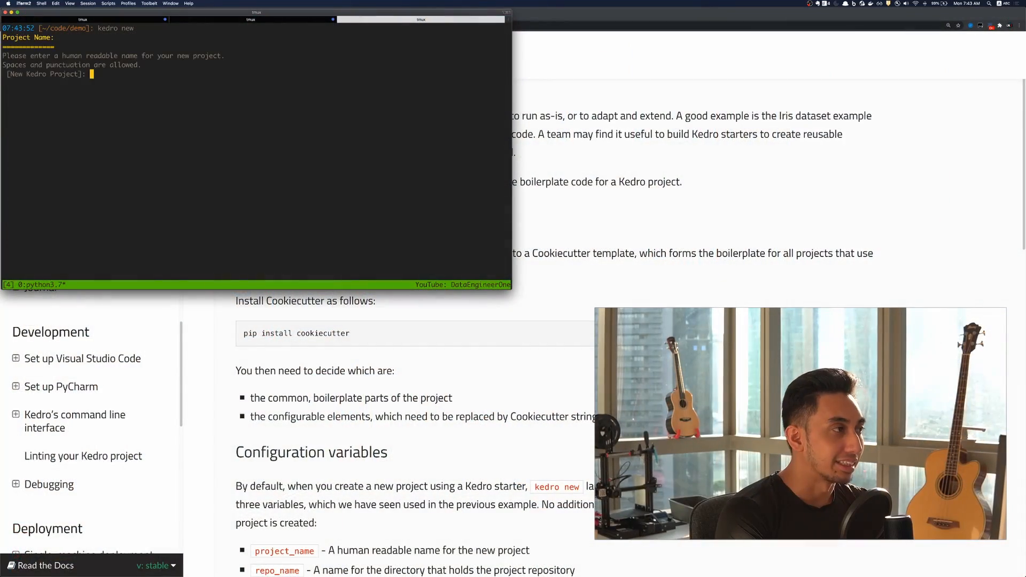
pyautogui.write('cookie-cutter-de')
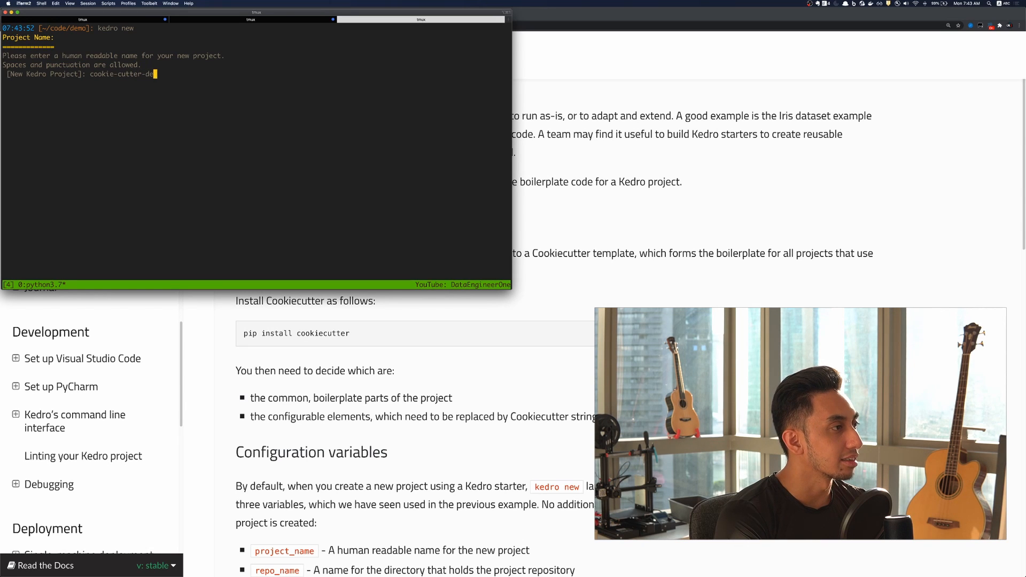
pyautogui.press('Enter')
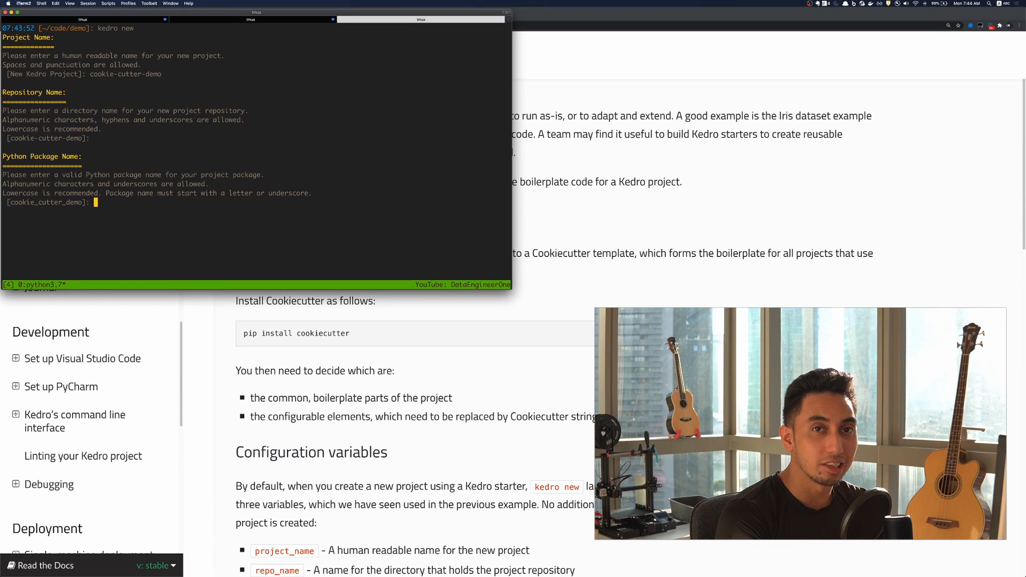
pyautogui.press('enter')
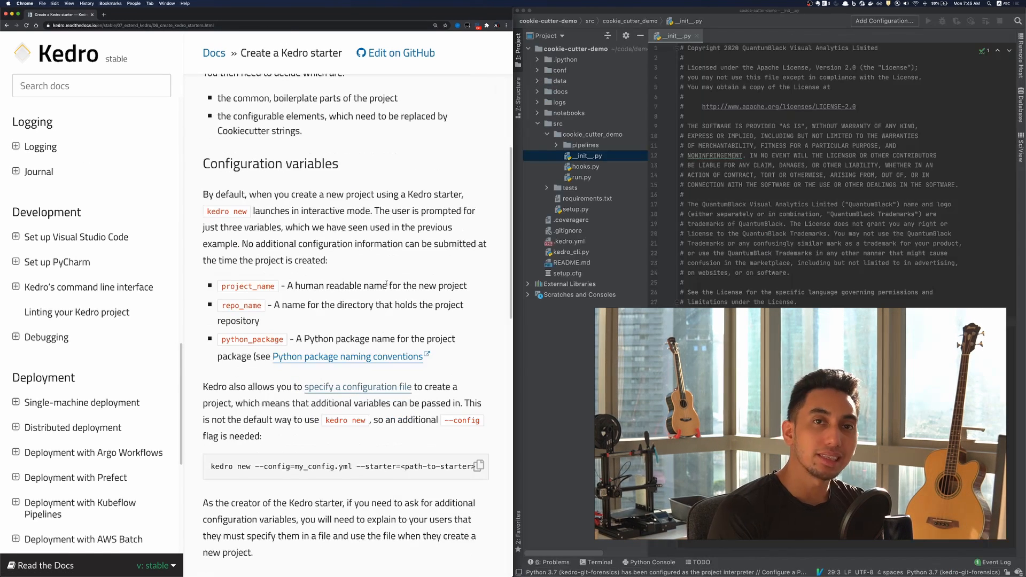
# - Scroll the docs to 'Example Kedro starter' and open the kedro-starter-pandas-iris GitHub repo
pyautogui.scroll(-3)
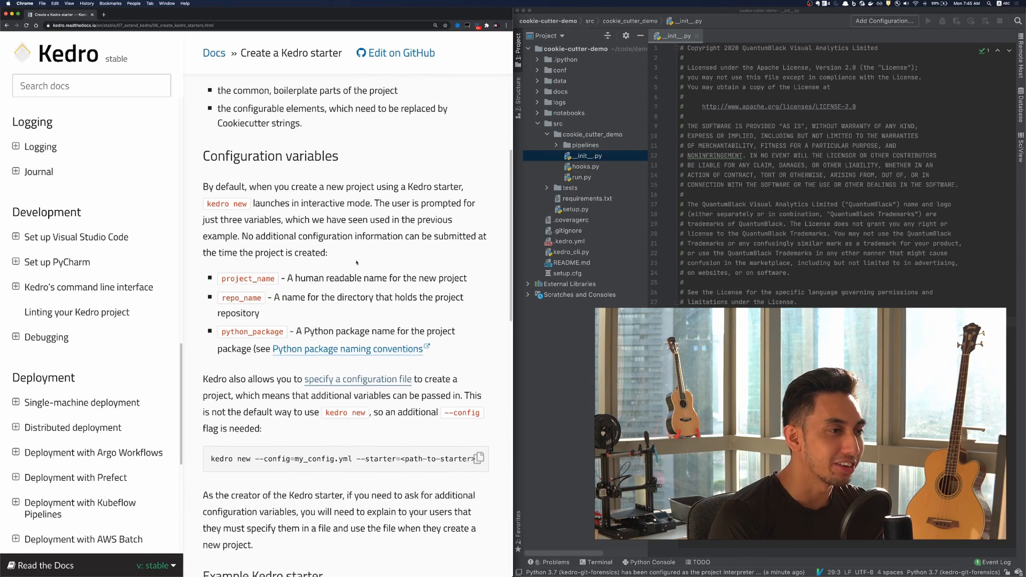
pyautogui.scroll(-3)
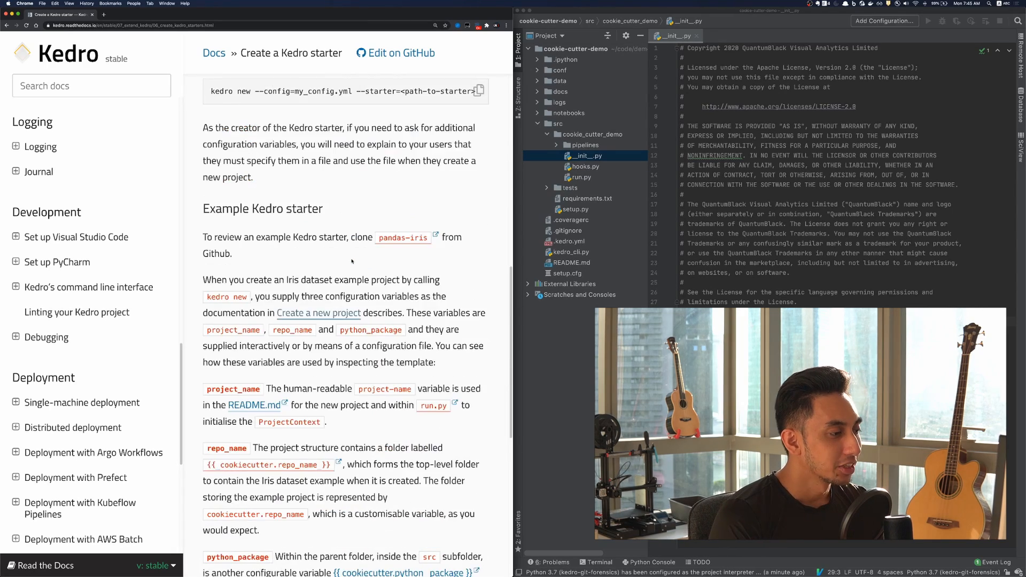
pyautogui.scroll(-3)
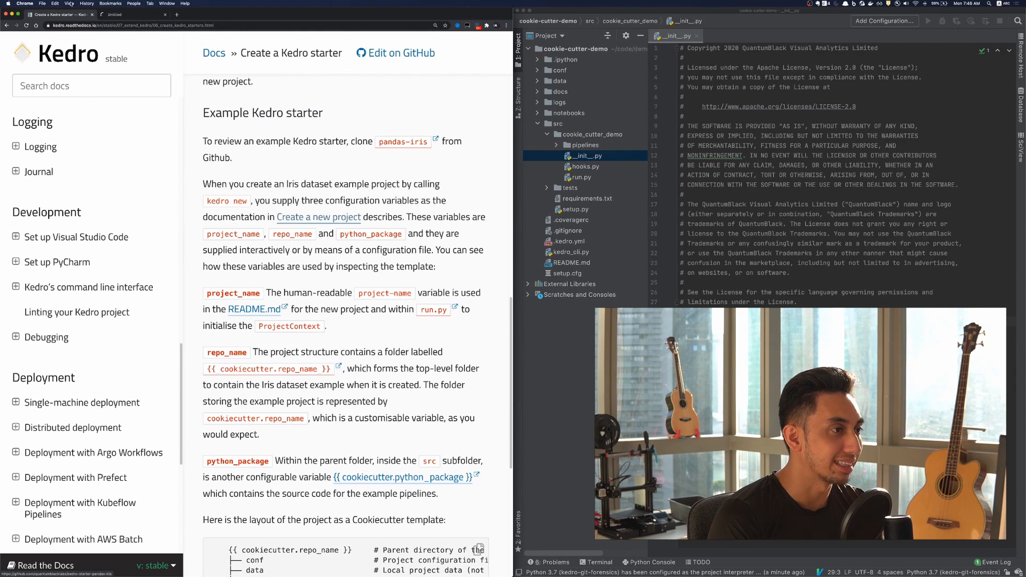
pyautogui.click(402, 142)
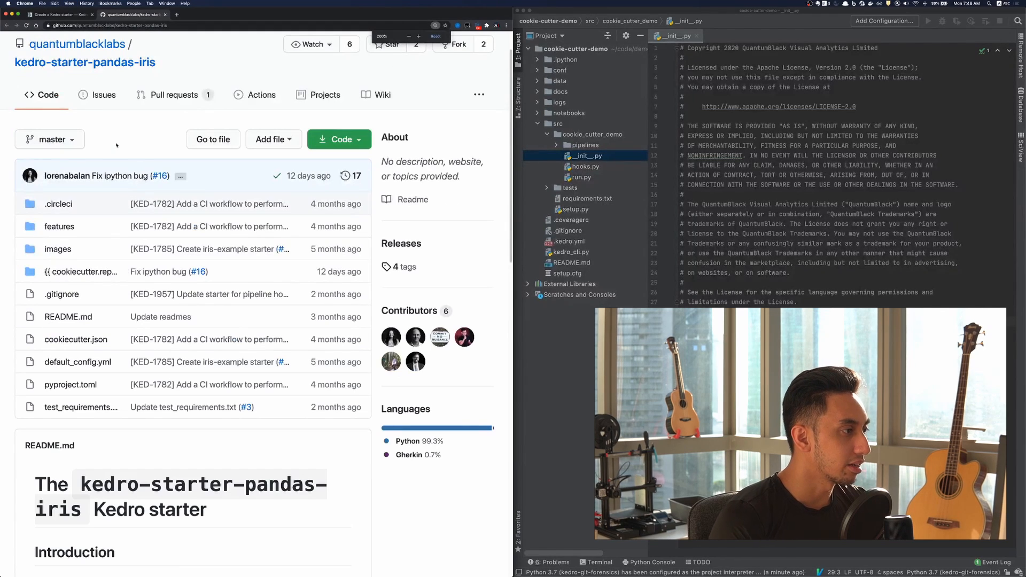
# - Browse the starter's {{ cookiecutter.repo_name }} folder, then read the docs' template layout
pyautogui.click(82, 272)
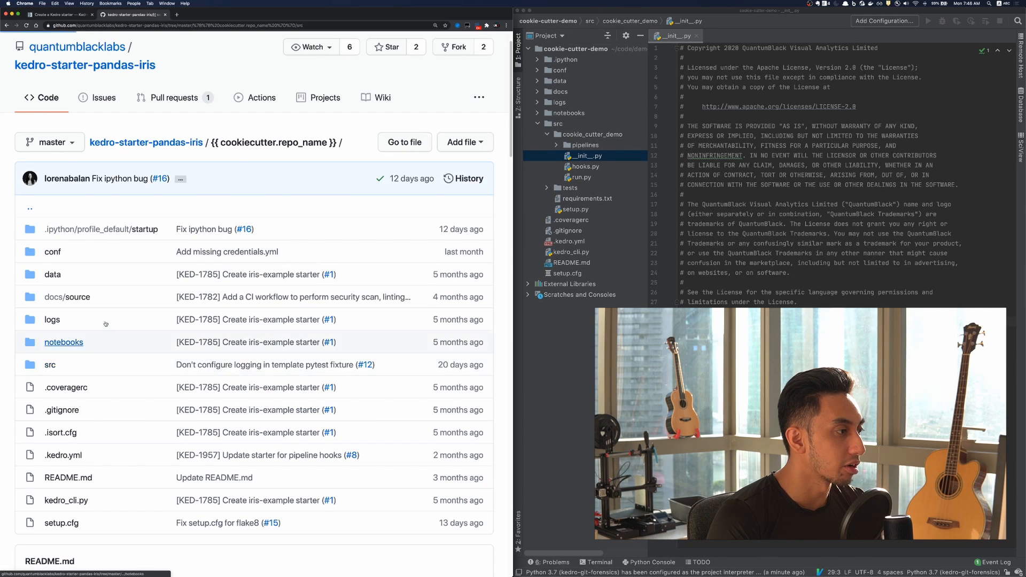
pyautogui.click(50, 364)
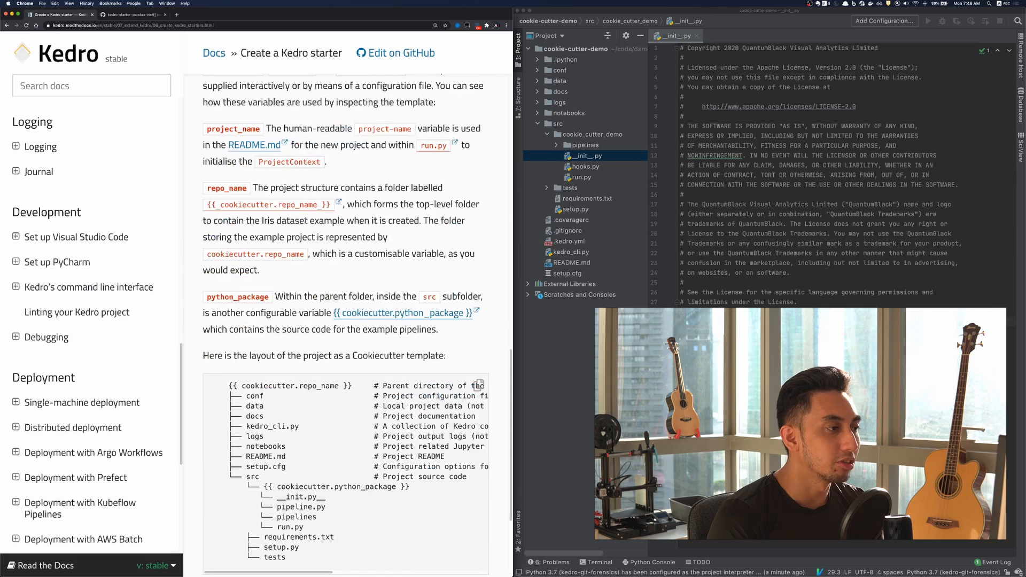
pyautogui.scroll(-3)
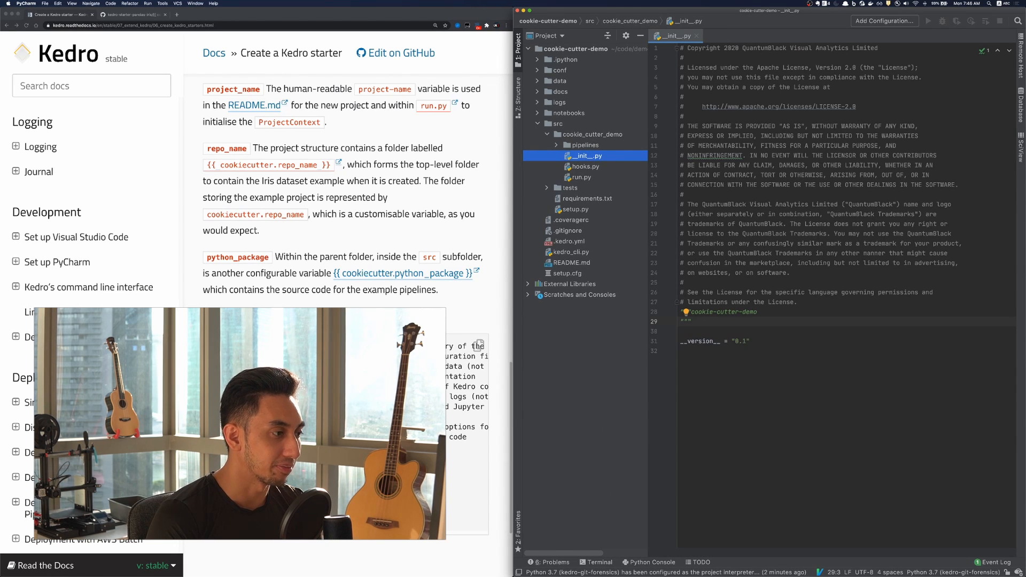
# - Rename root and package folders to {{ cookiecutter.repo_name }} and {{ cookiecutter.python_package }}
pyautogui.click(576, 48)
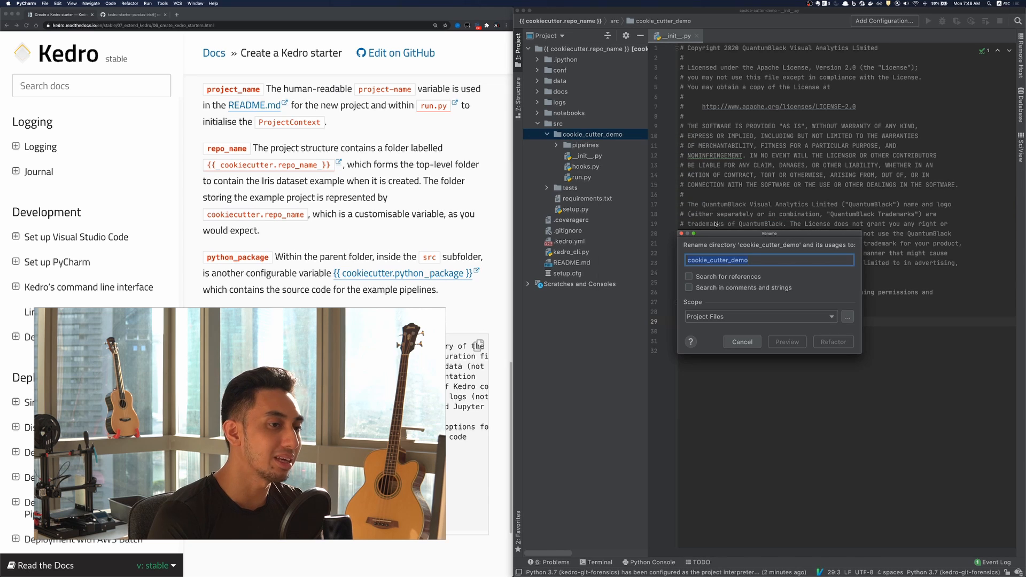
pyautogui.write('{{ cookiecutter.python_package }}')
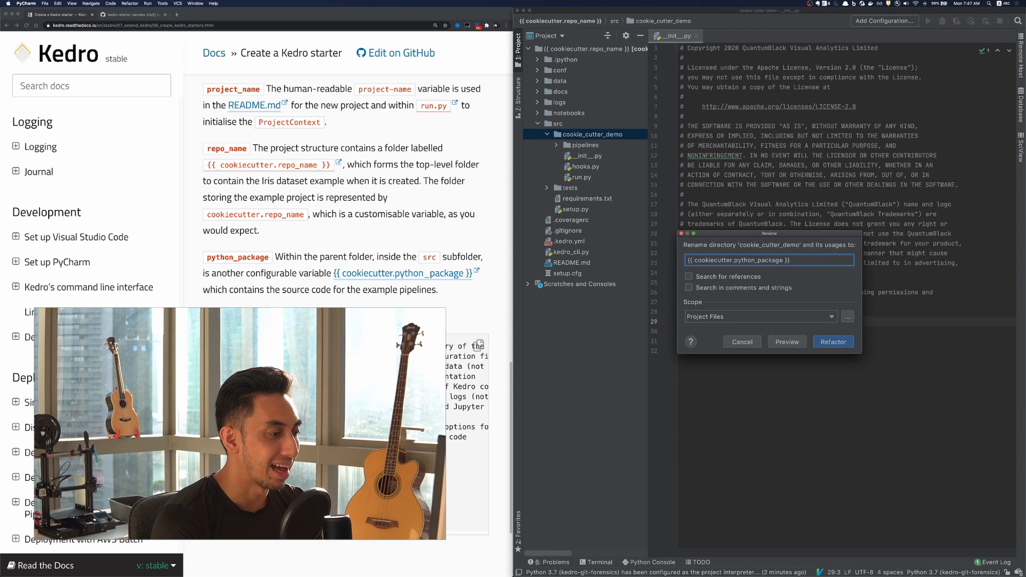
pyautogui.click(833, 341)
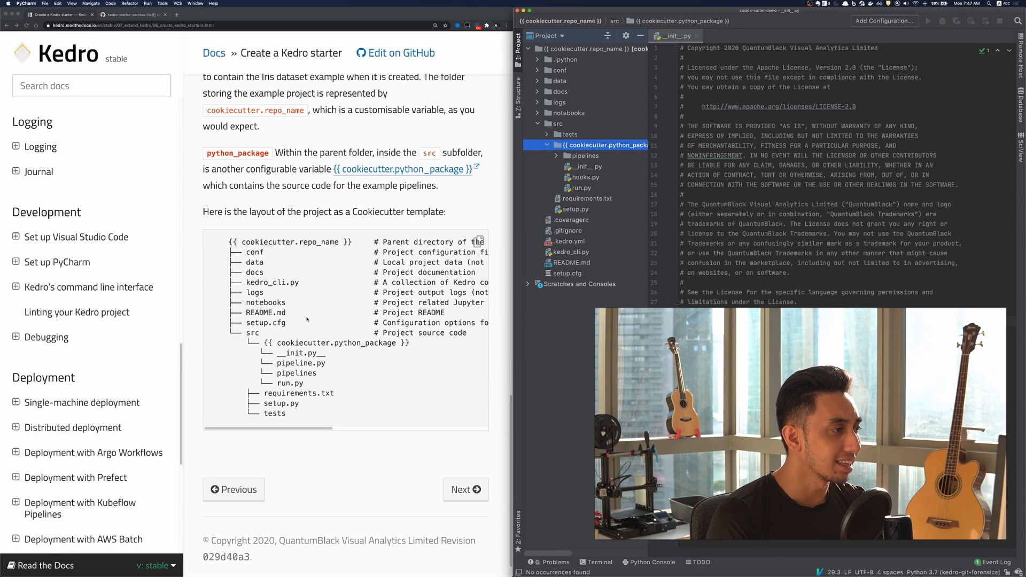
pyautogui.scroll(3)
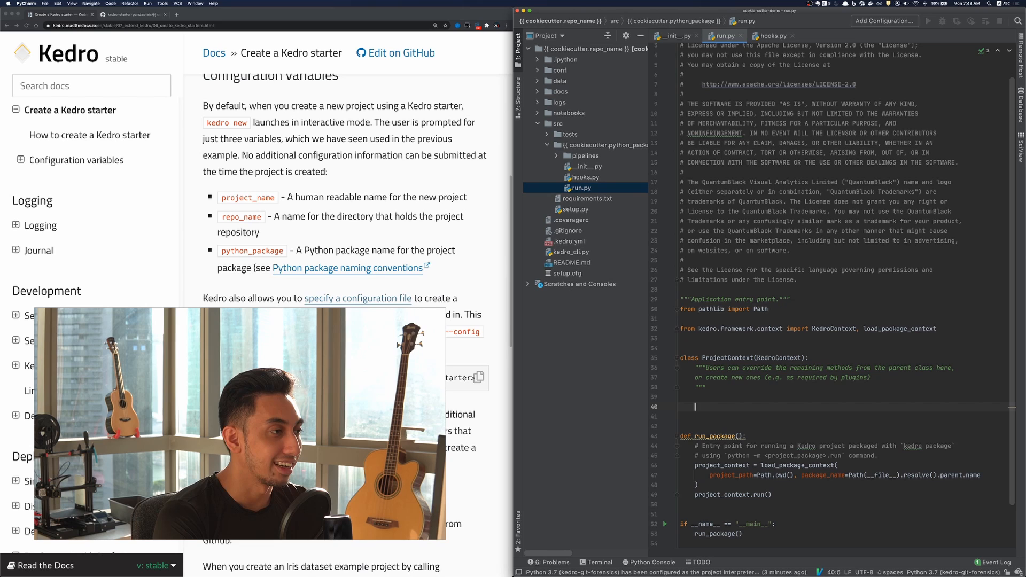
# - Add project_name = "{{ cookiecutter.project_name }}" inside run.py's ProjectContext class
pyautogui.write('project')
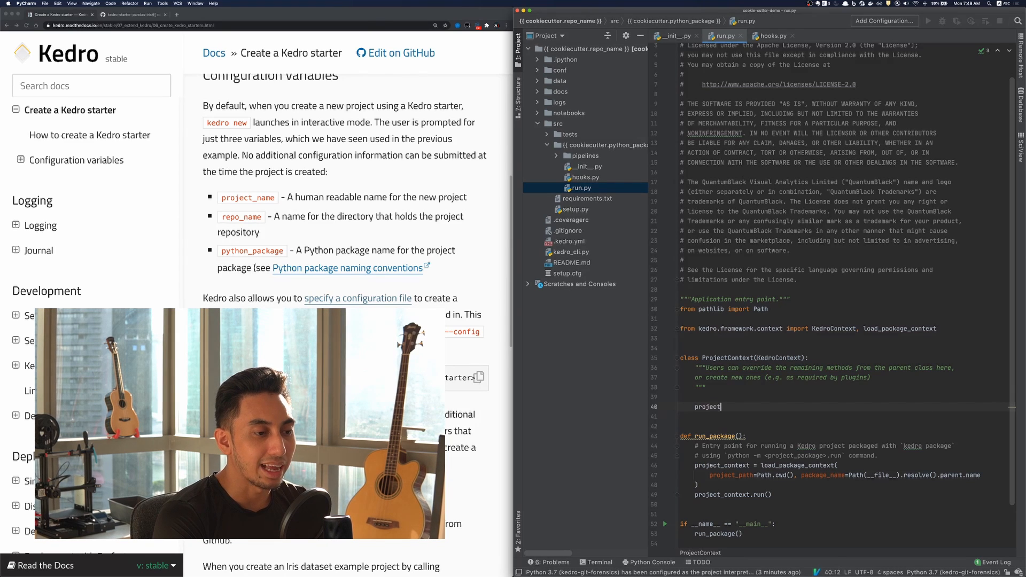
pyautogui.write('_name')
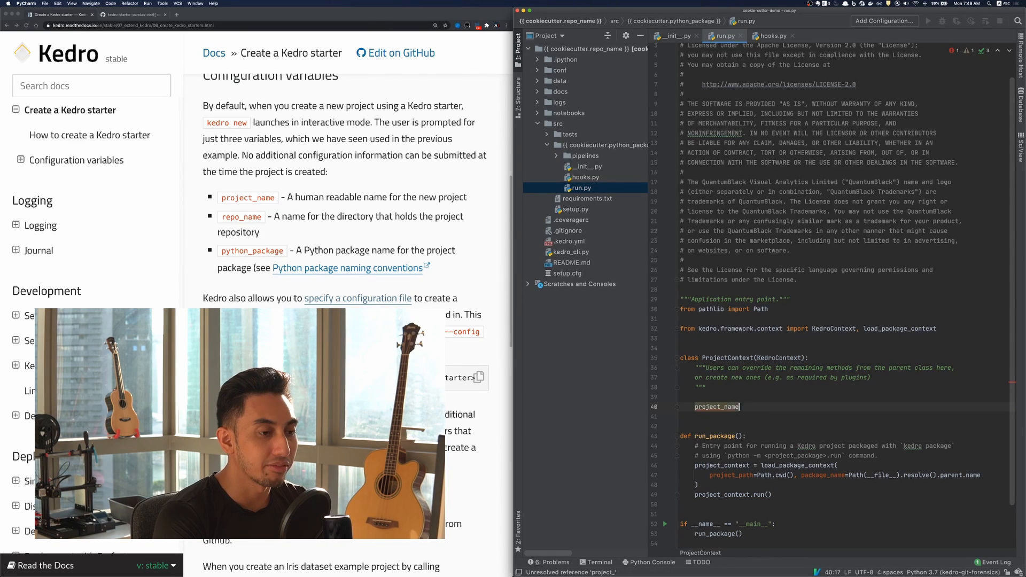
pyautogui.write('=')
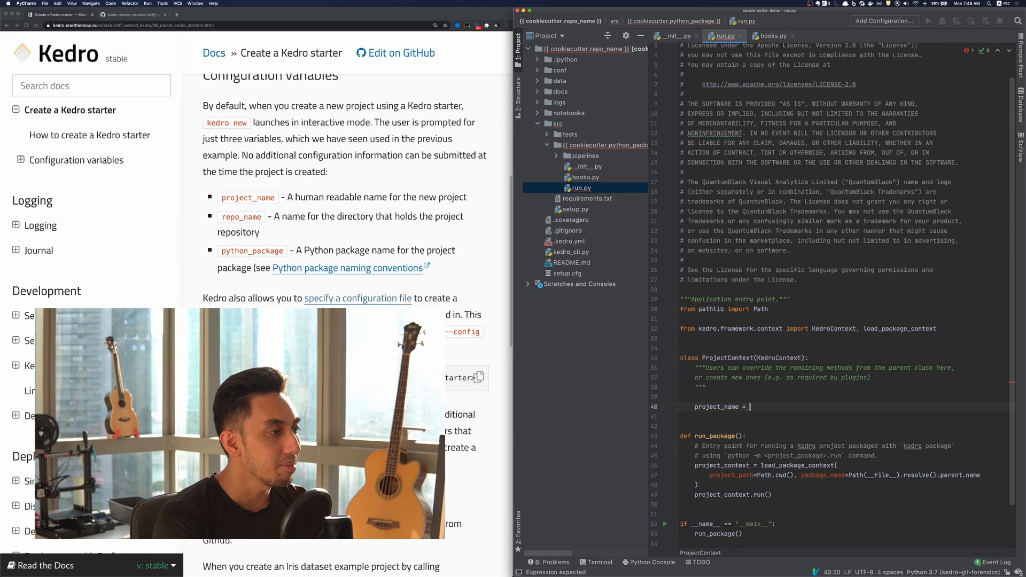
pyautogui.write('{{ cook}}')
pyautogui.write('pip install ')
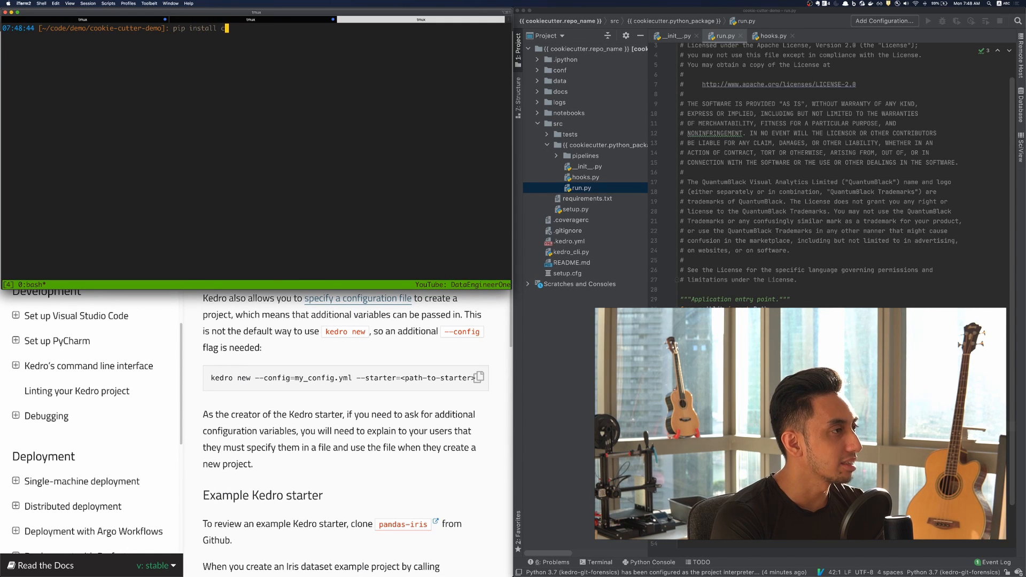
# - Create cookie-cutter-template-example and move the {{ cookiecutter.repo_name }} folder into it
pyautogui.write('cookiecutter')
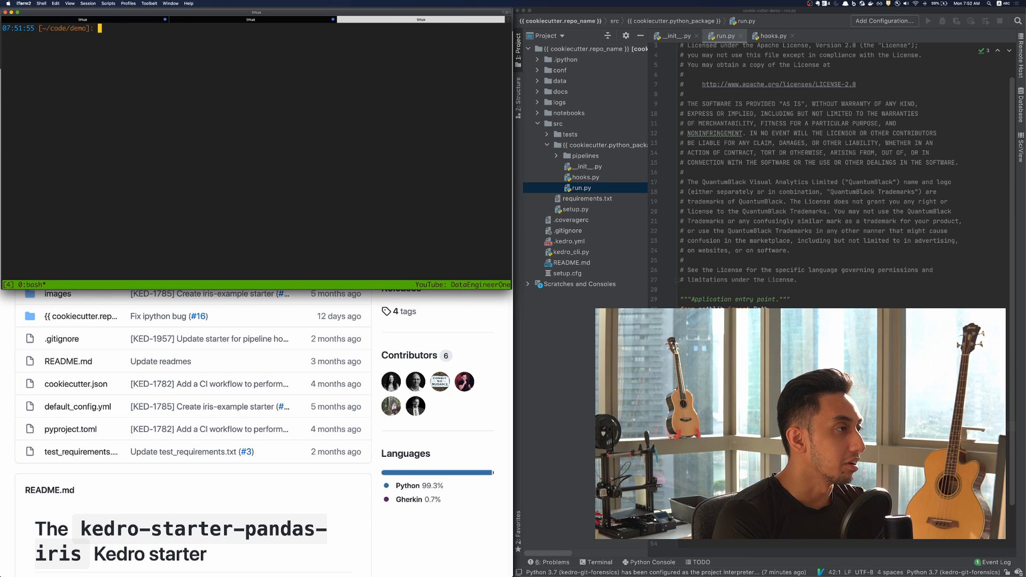
pyautogui.write('mkdir cookie-')
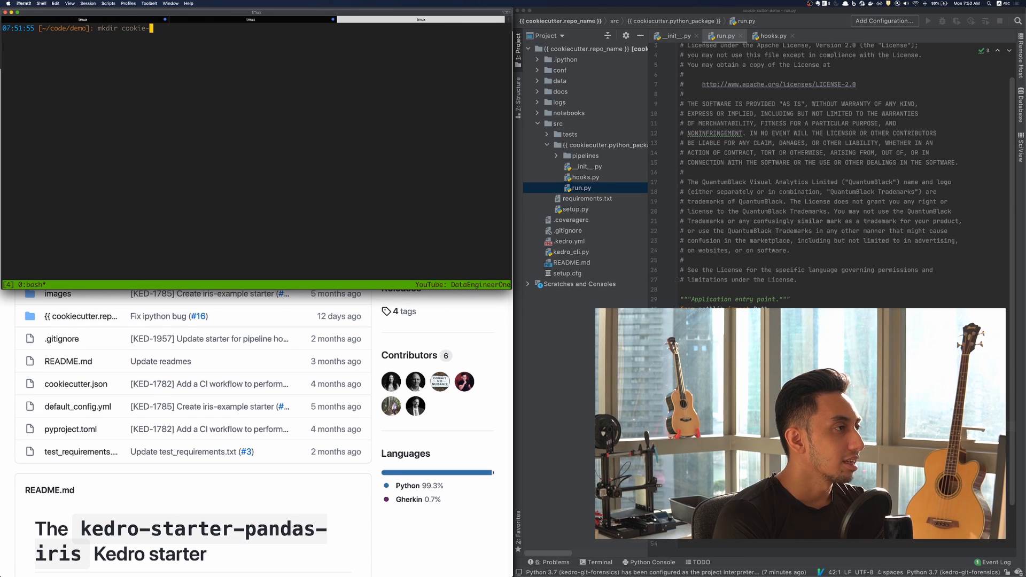
pyautogui.write('cutter-template-exa')
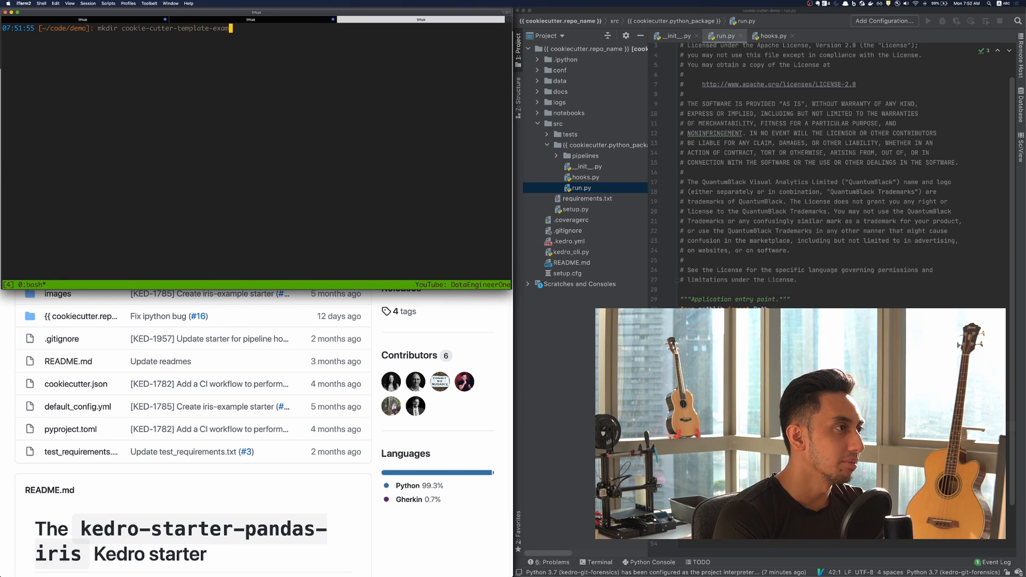
pyautogui.write('mv \\{\\{ cookiecutter.repo_name\\ \\}\\}/')
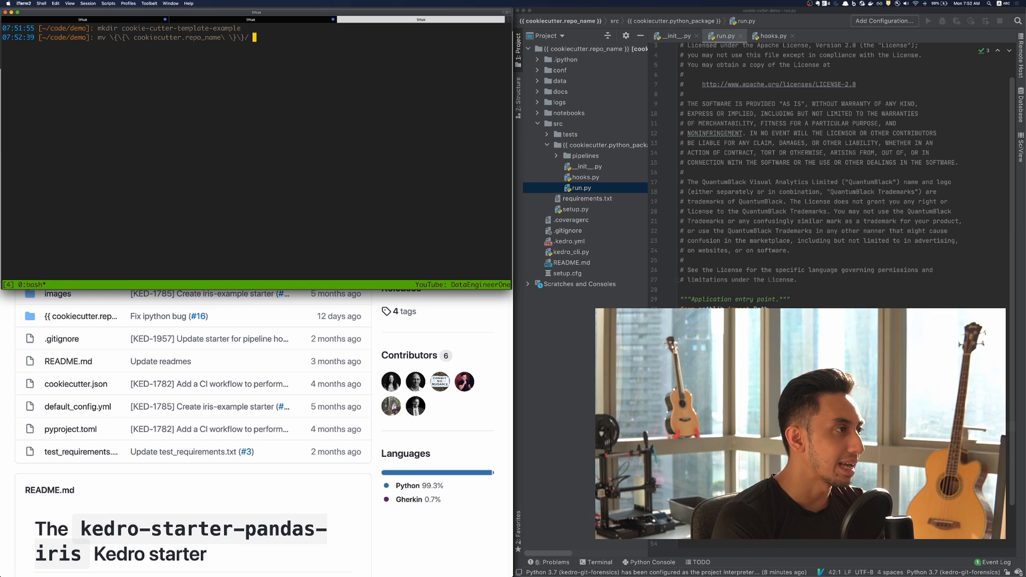
pyautogui.write('cookie-cutter-template-example/')
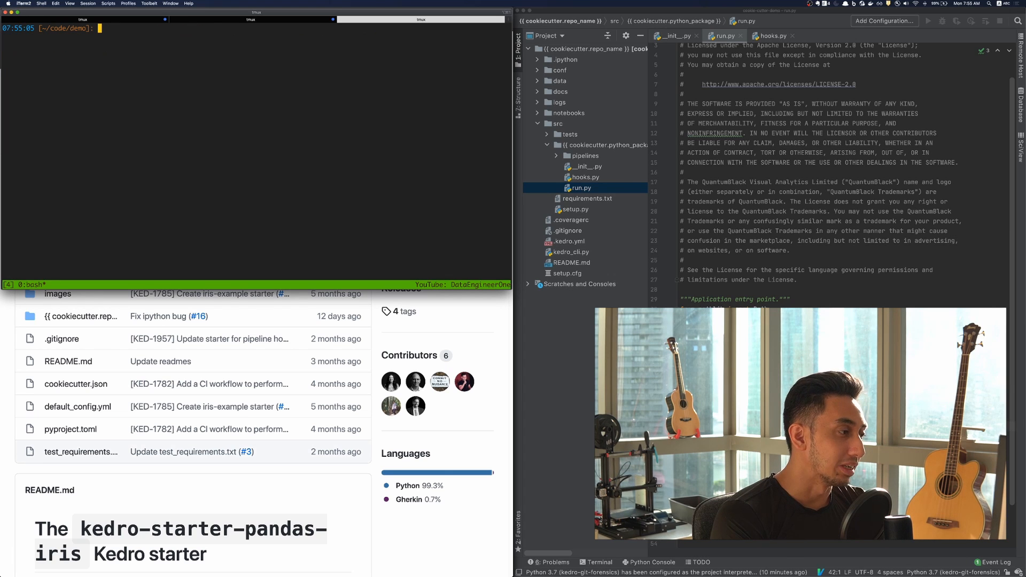
# - Enter that folder and begin a new cookiecutter.json in vim with an opening brace
pyautogui.write('cd')
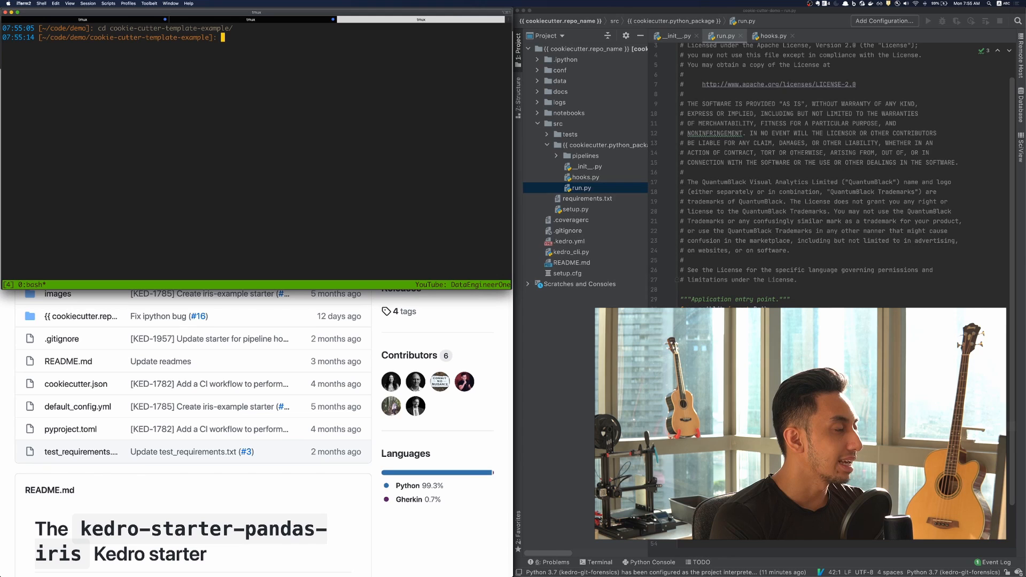
pyautogui.write('vim cod')
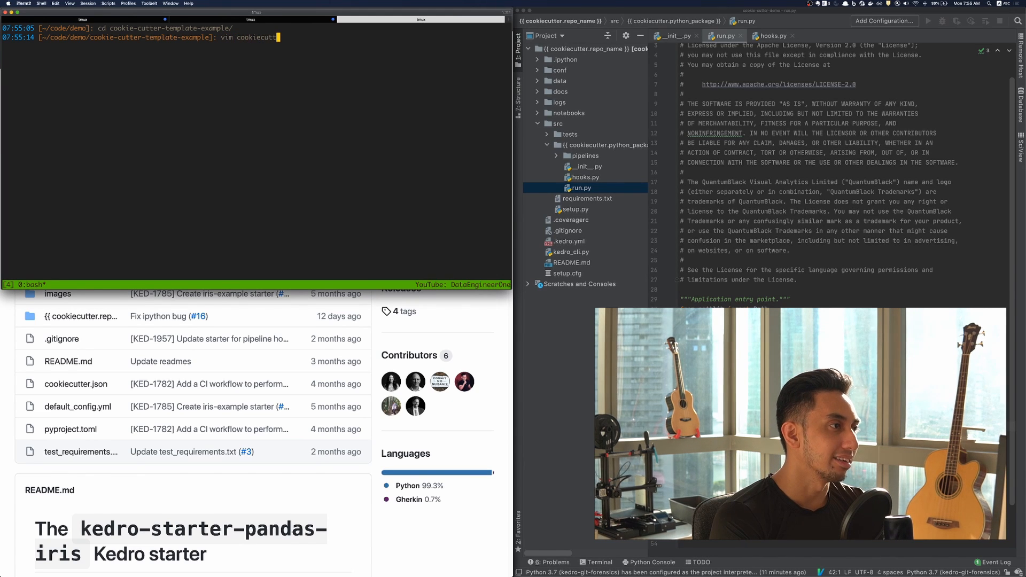
pyautogui.press('Enter')
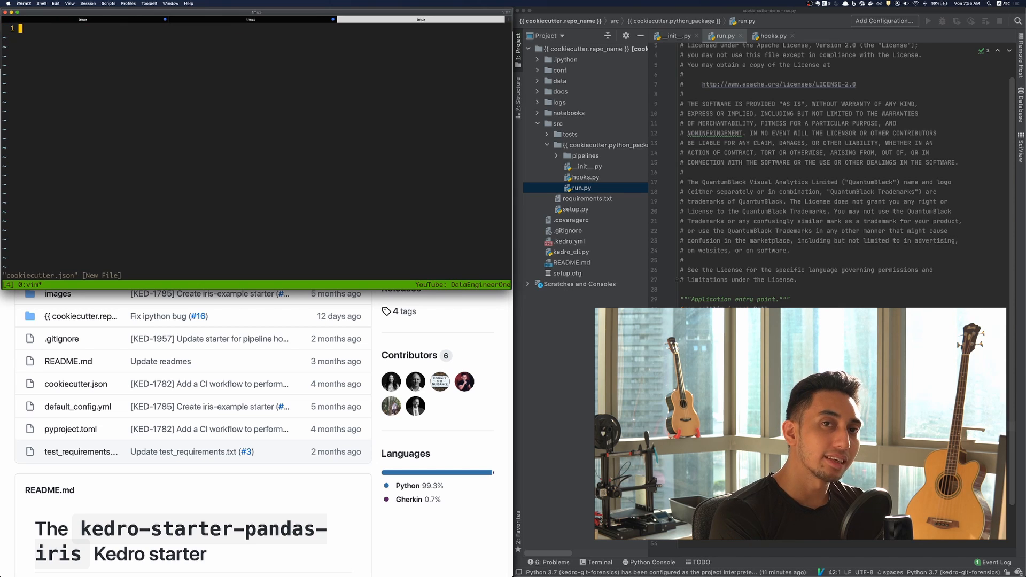
pyautogui.press('i')
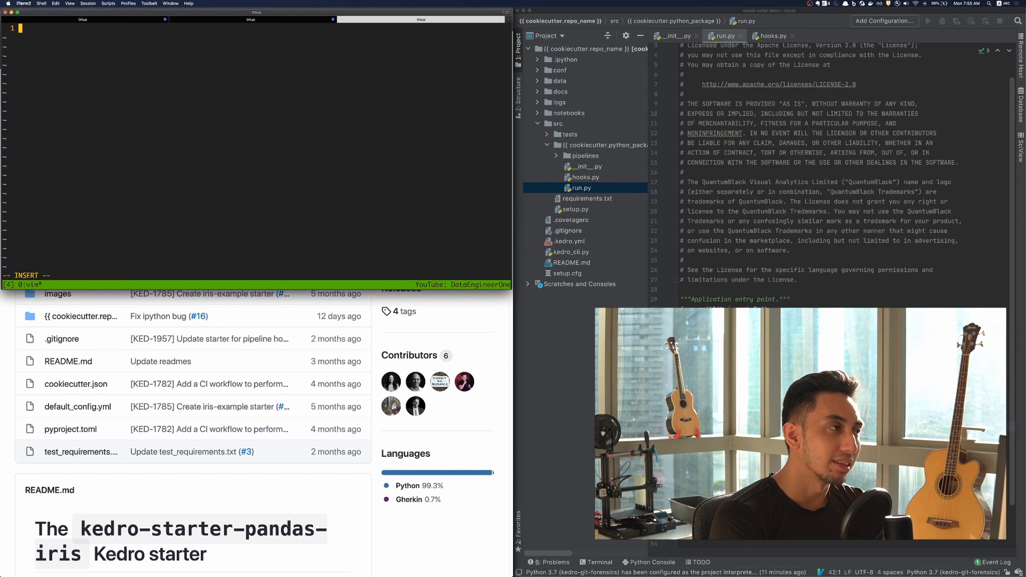
pyautogui.write('{')
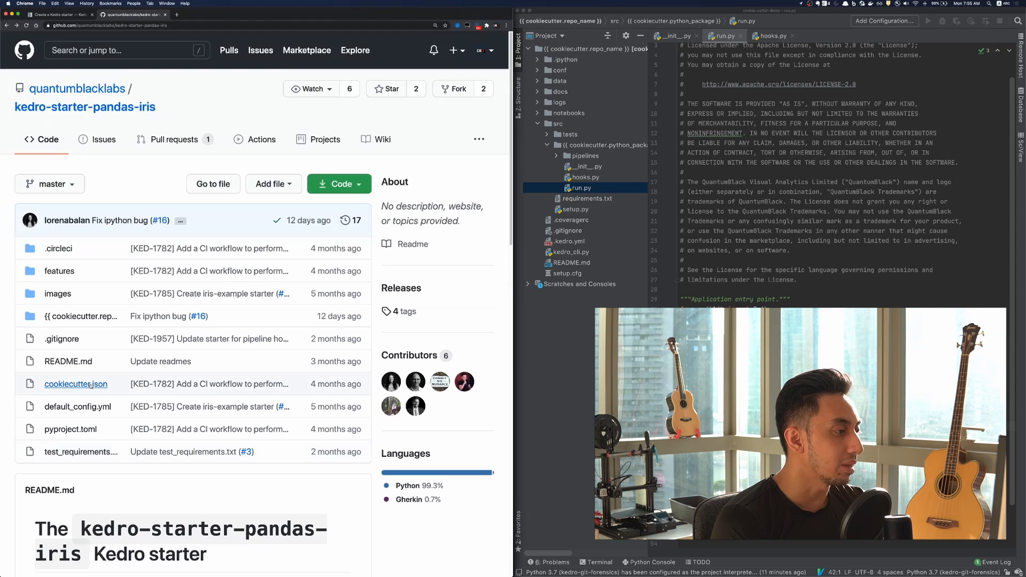
pyautogui.click(76, 383)
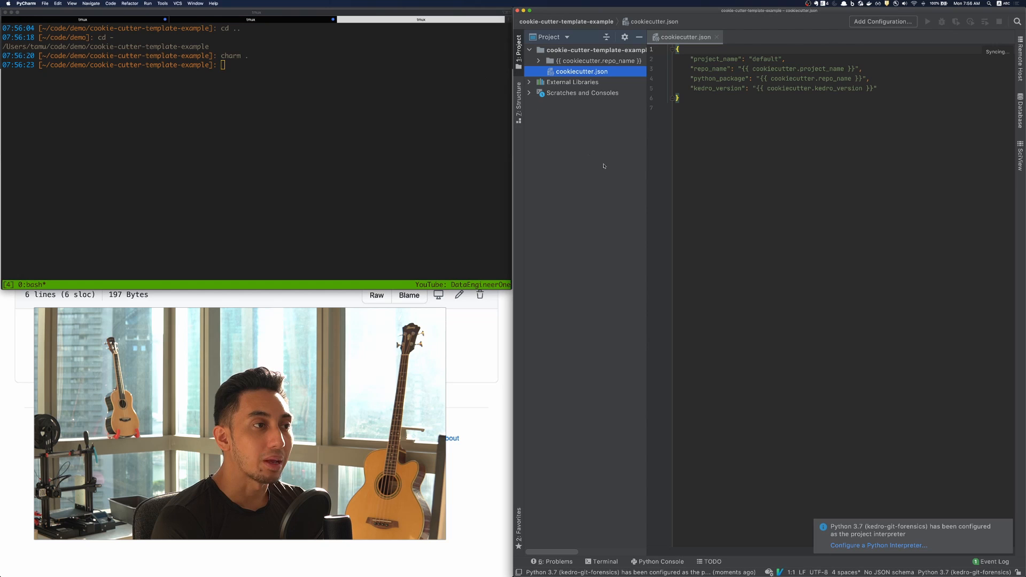
# - Open the template's src/{{ cookiecutter.python_package }}/run.py and append _HELLO to project_name
pyautogui.click(538, 60)
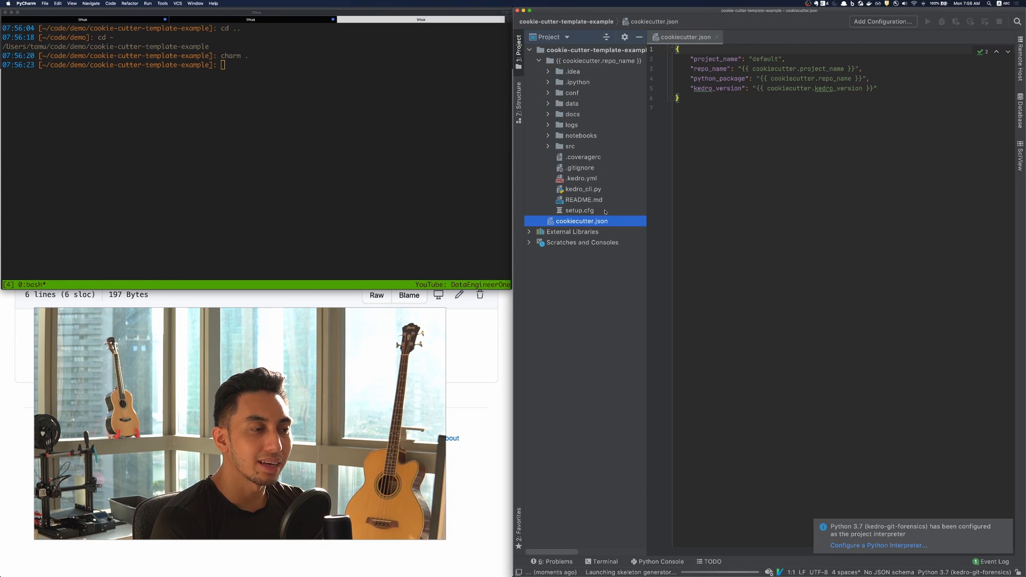
pyautogui.click(571, 146)
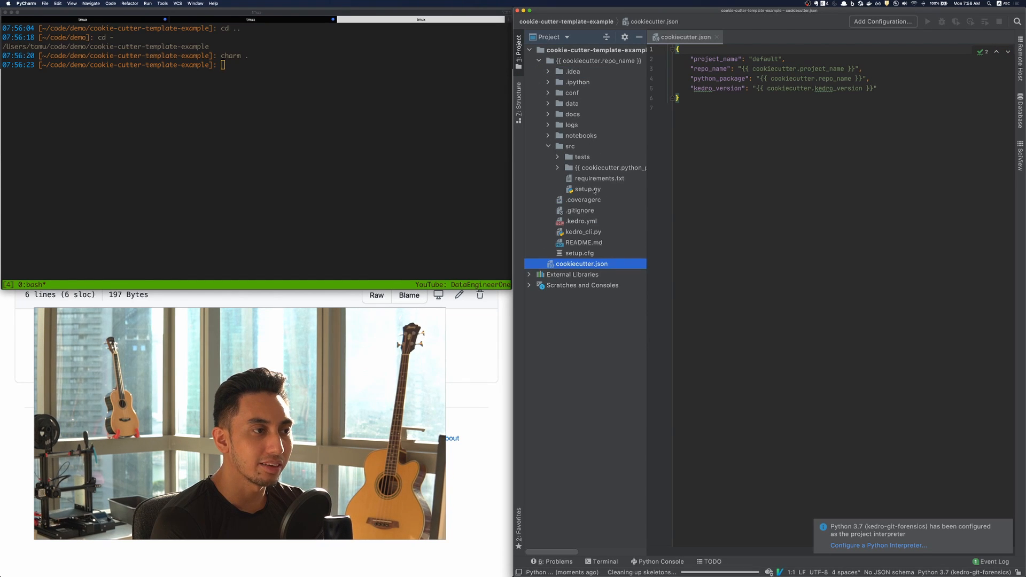
pyautogui.click(557, 168)
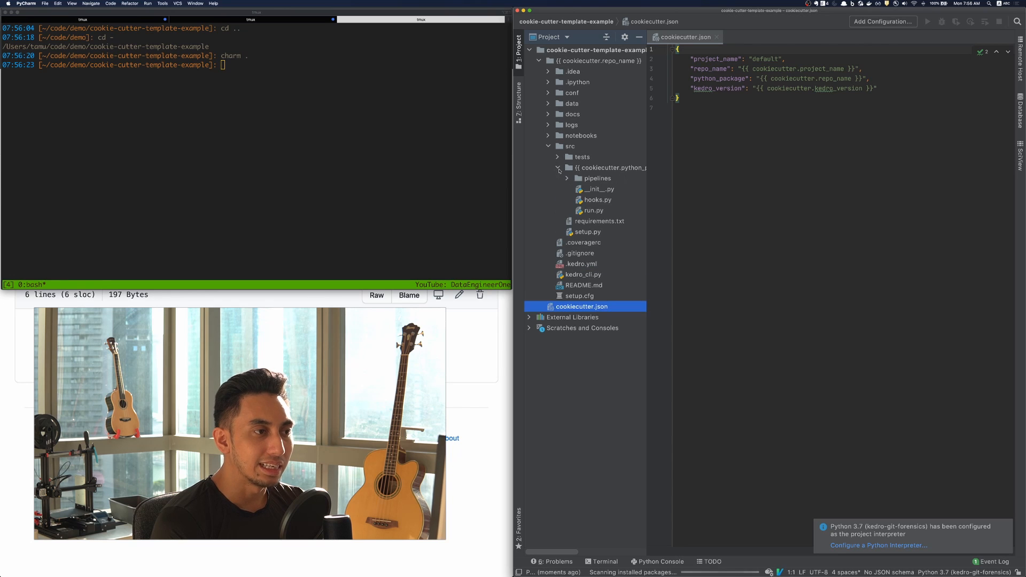
pyautogui.doubleClick(593, 210)
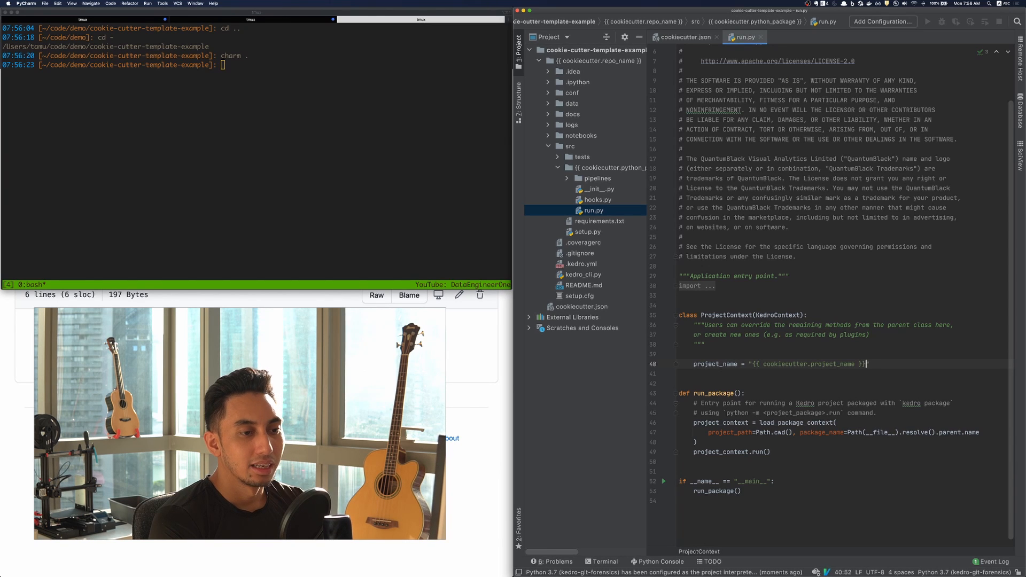
pyautogui.write('_HELLO')
pyautogui.click(256, 64)
pyautogui.write('kedro new --starter=./')
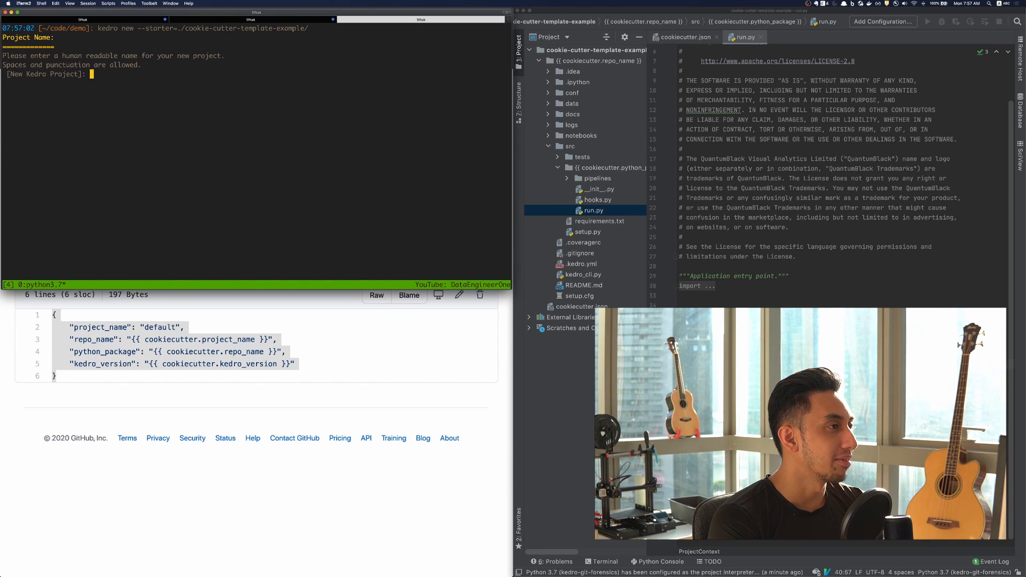
# - Generate cookie-cutter-template-example-project-example from the local starter with default names
pyautogui.write('cookie')
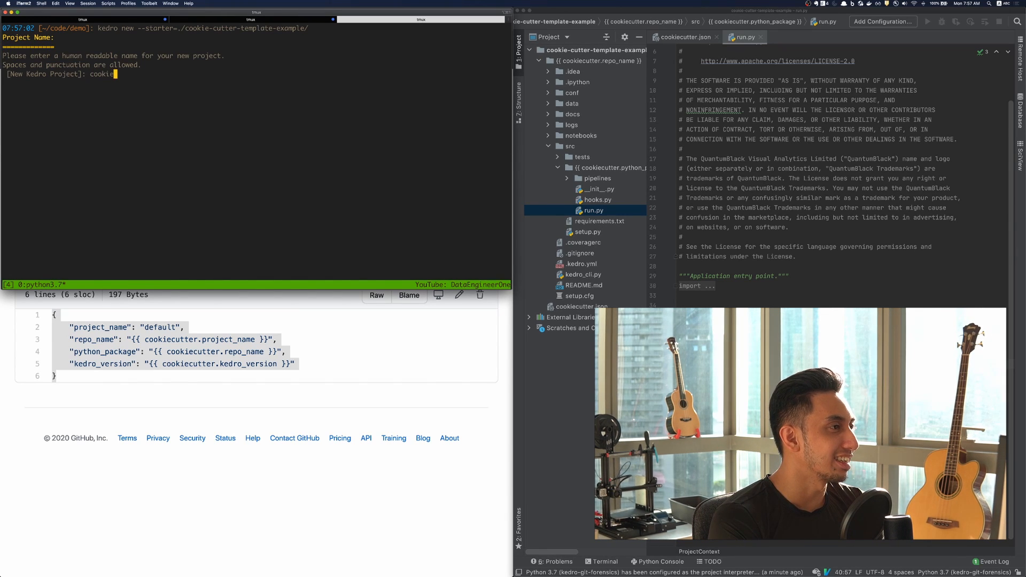
pyautogui.write('cutter-template-example-project-example')
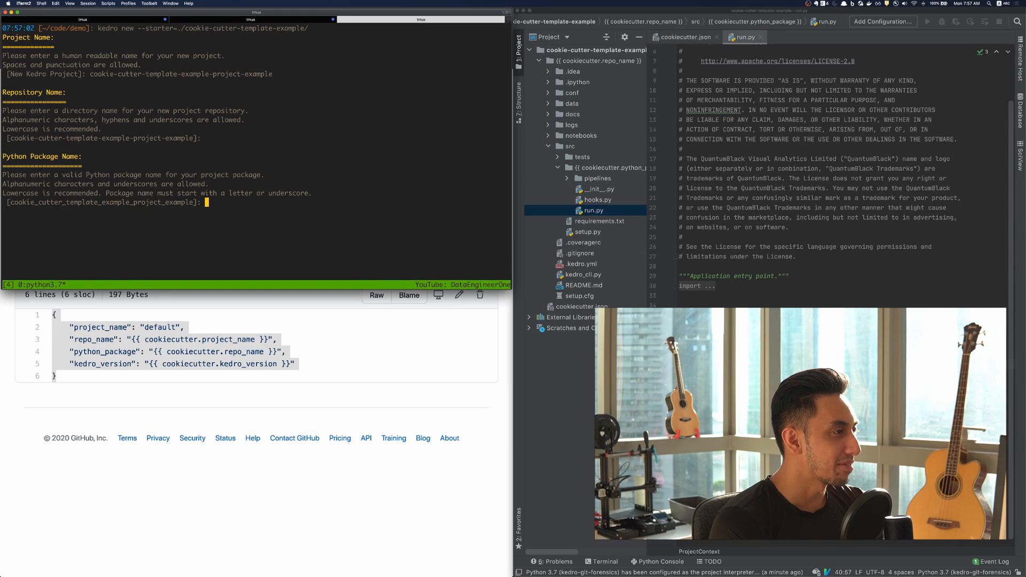
pyautogui.press('Enter')
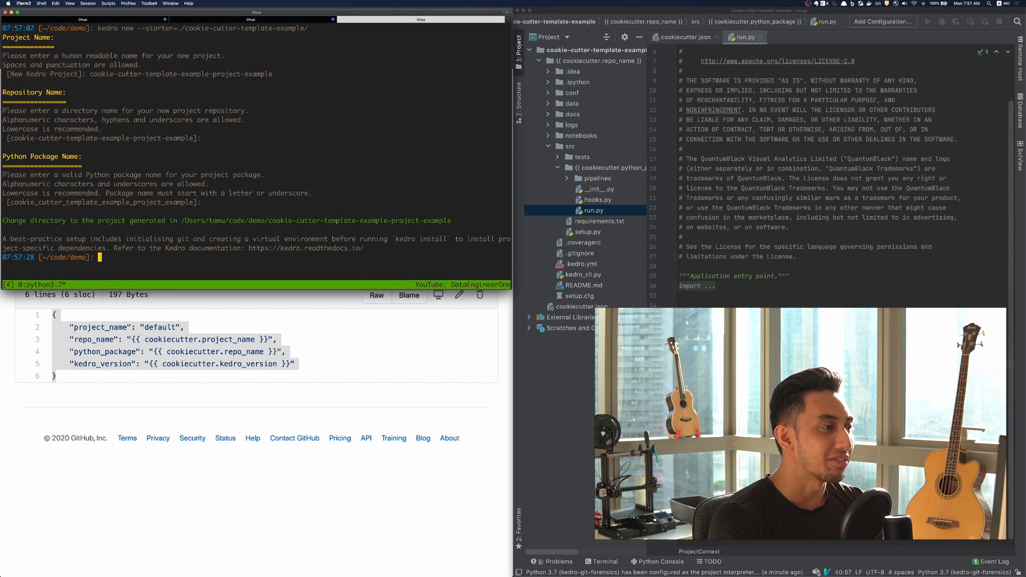
# - Enter the new project and verify run.py's project_name ends with _HELLO
pyautogui.write('cd cookie-cutter-')
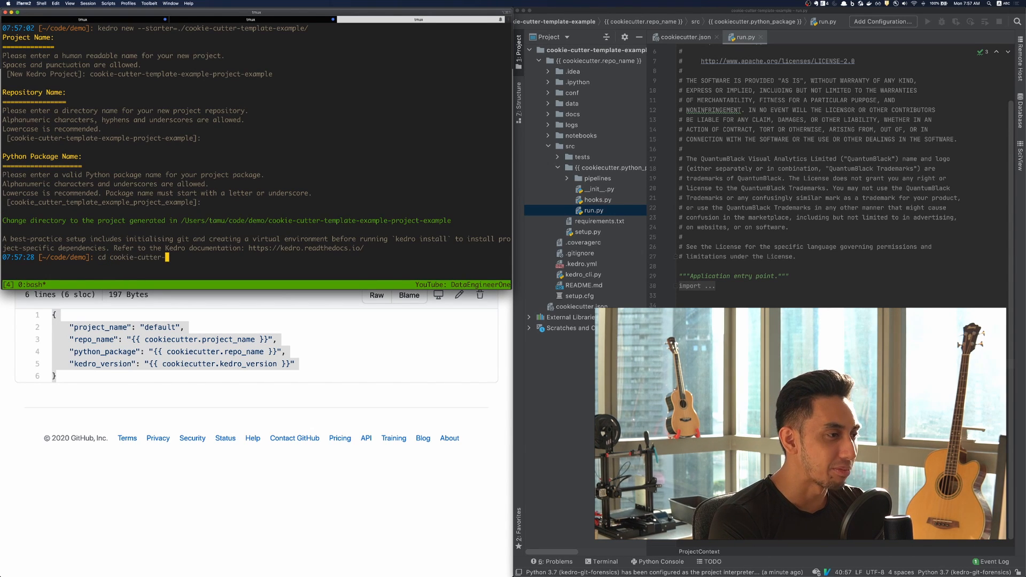
pyautogui.press('Enter')
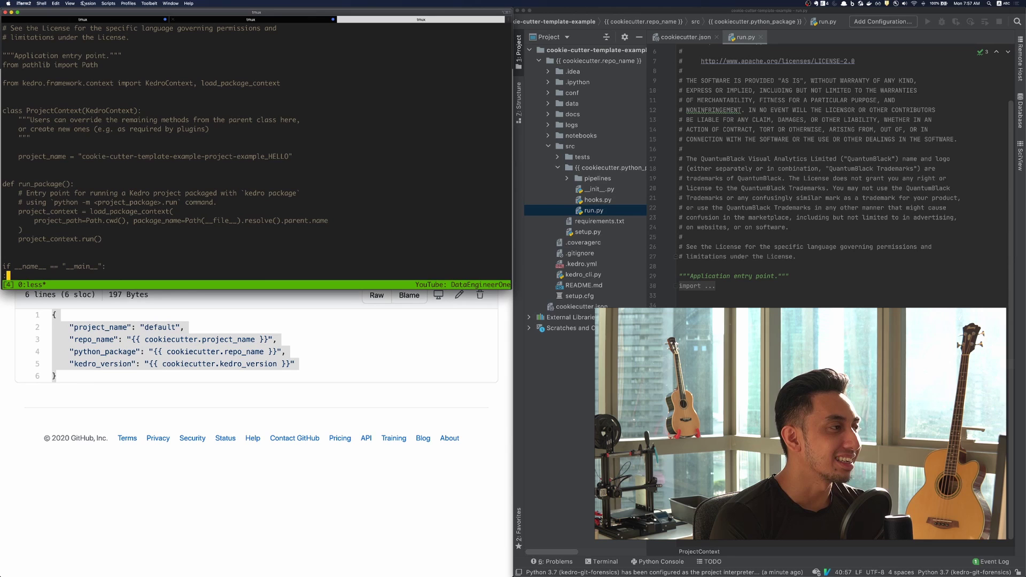
pyautogui.doubleClick(181, 156)
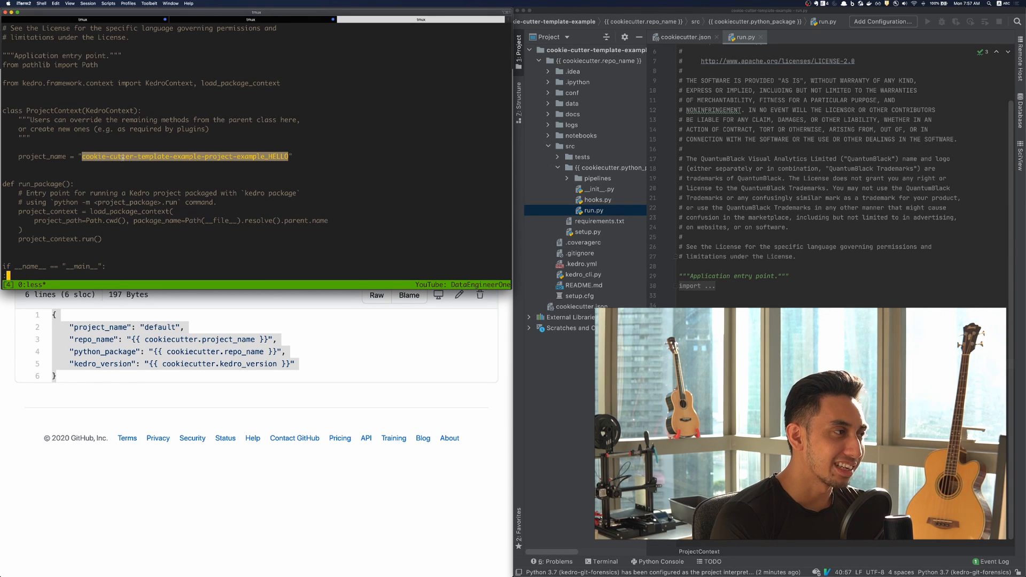